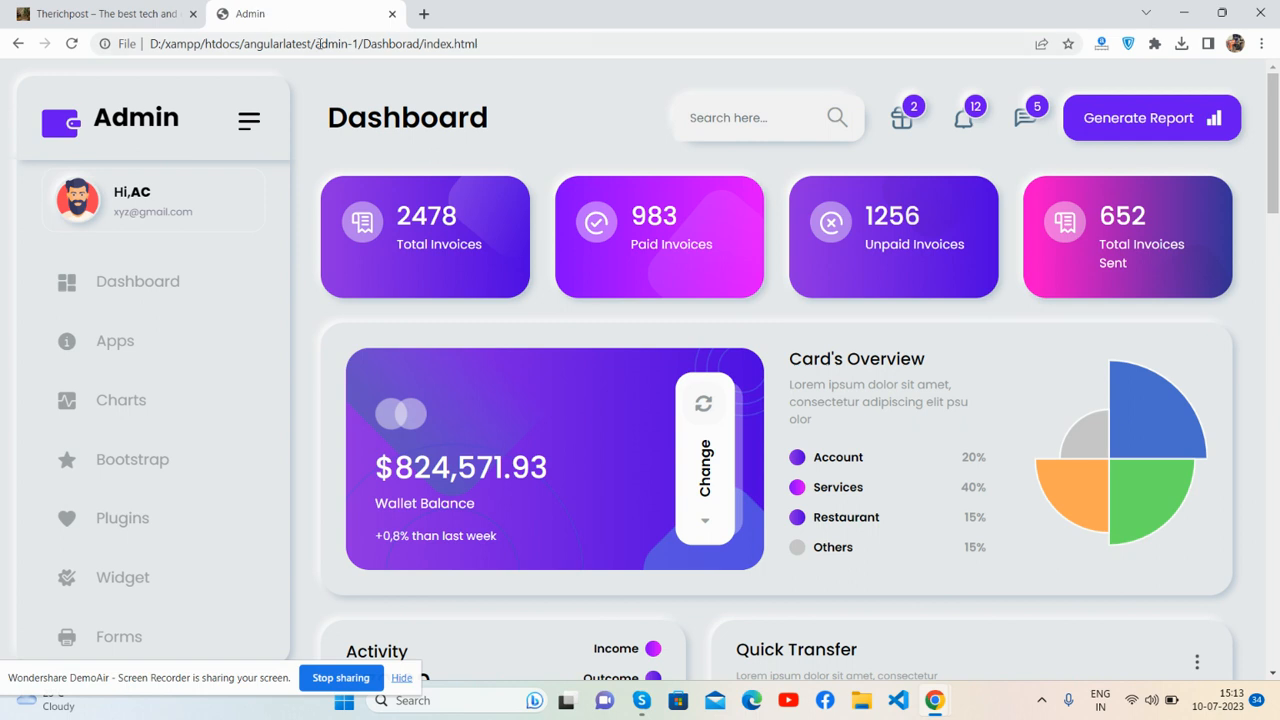
Collapse the dashboard sidebar down to icons only.
scroll(down, 3)
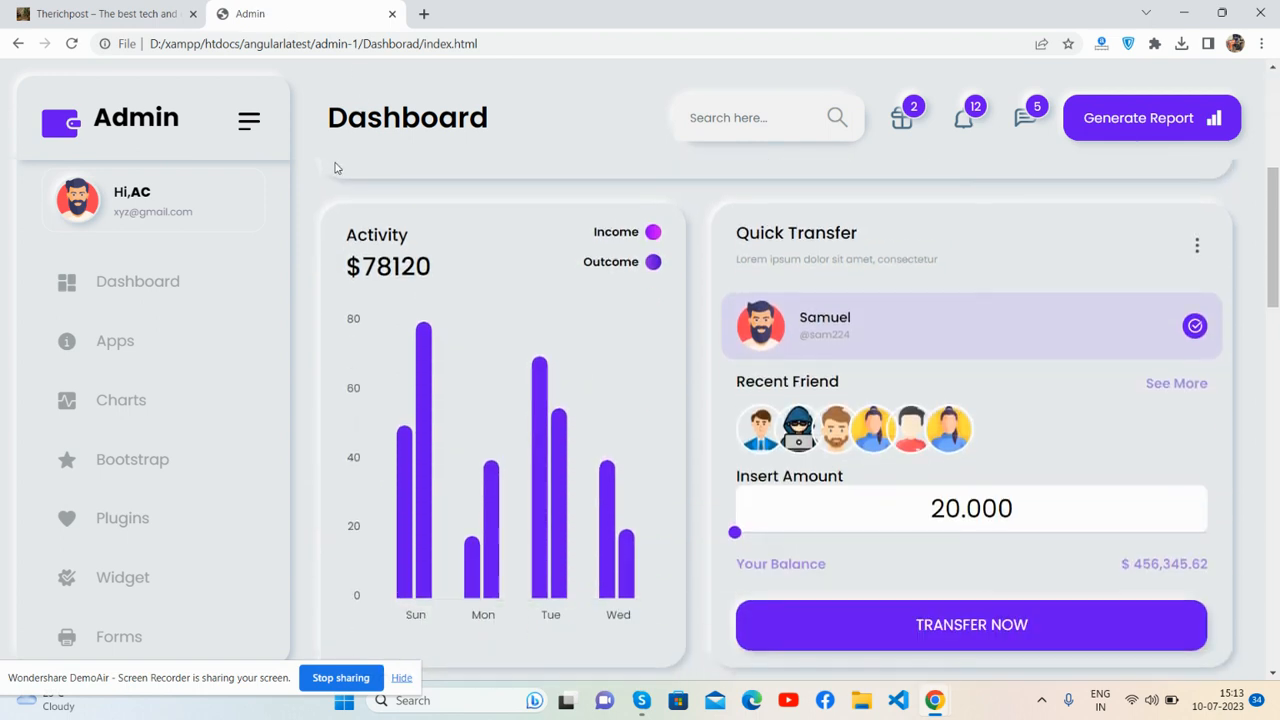
scroll(down, 3)
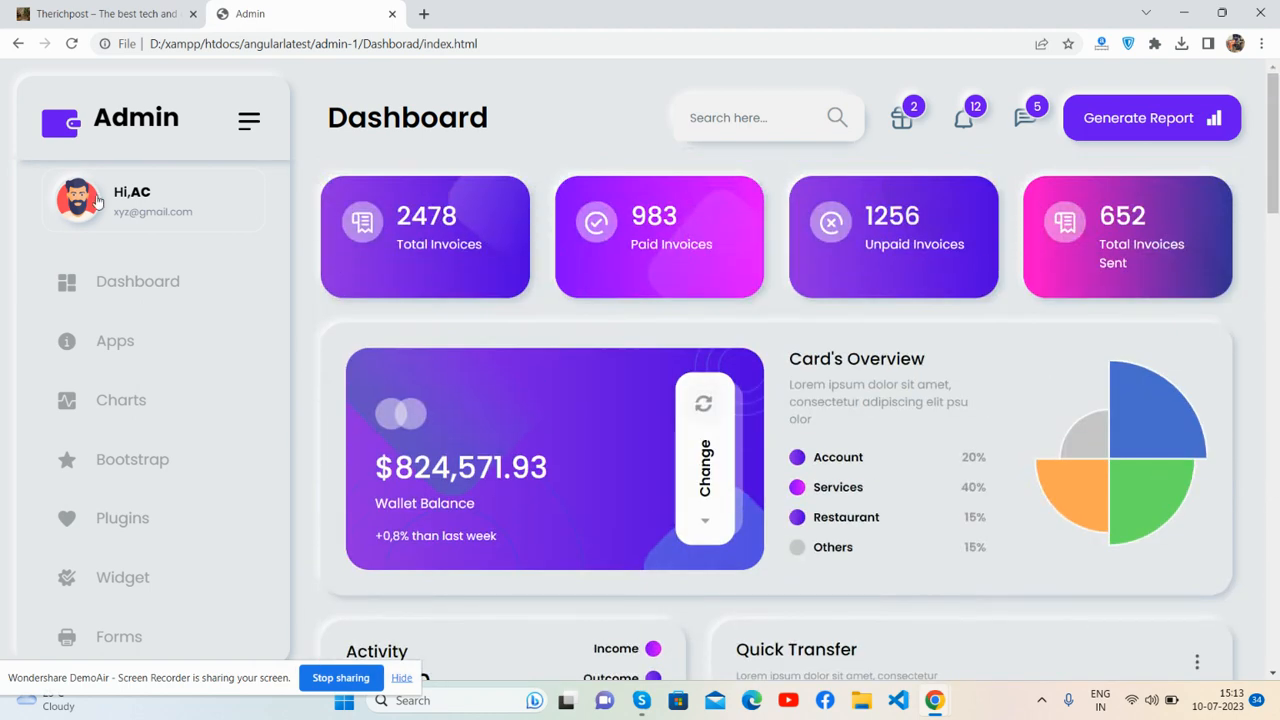
mouse_move(678, 266)
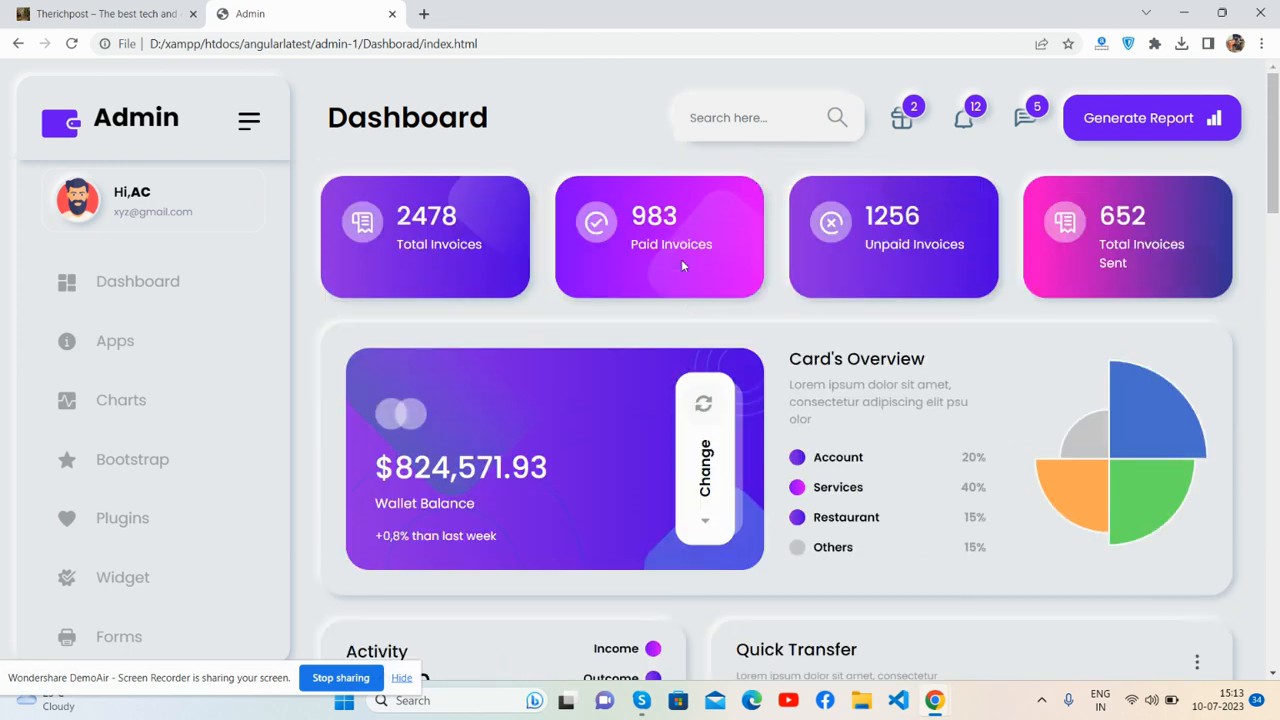
click(249, 120)
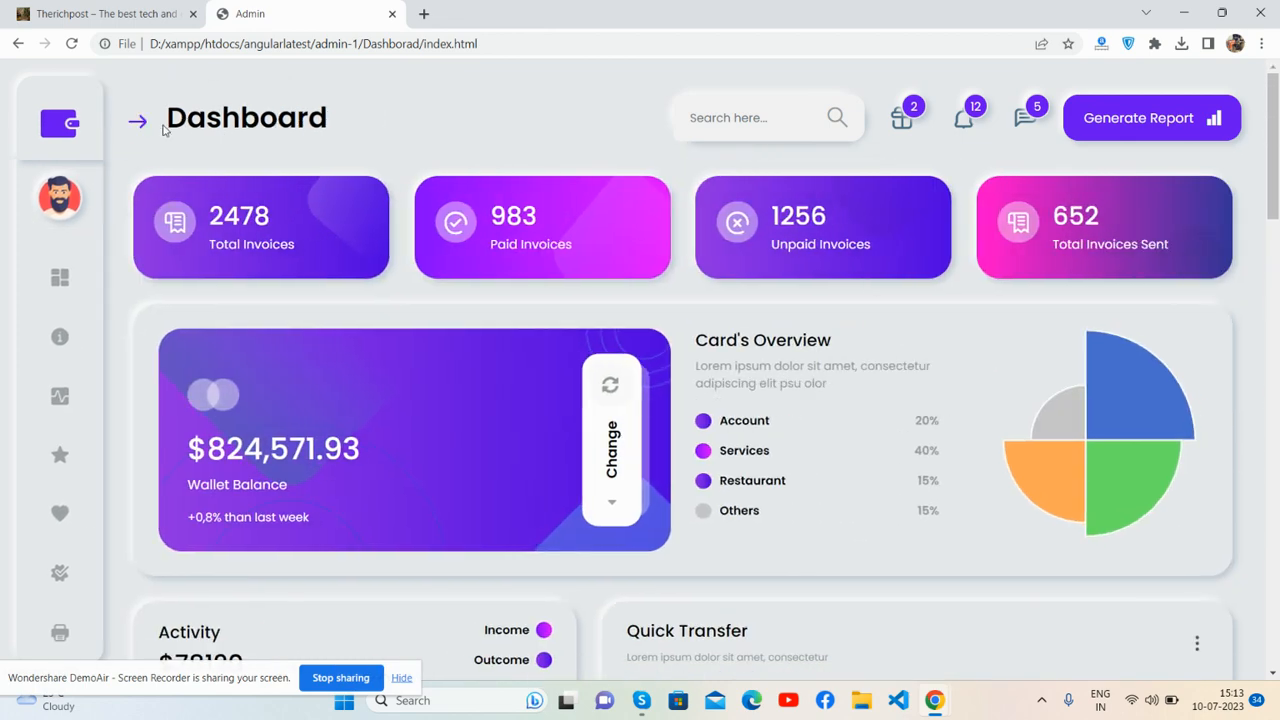
mouse_move(188, 118)
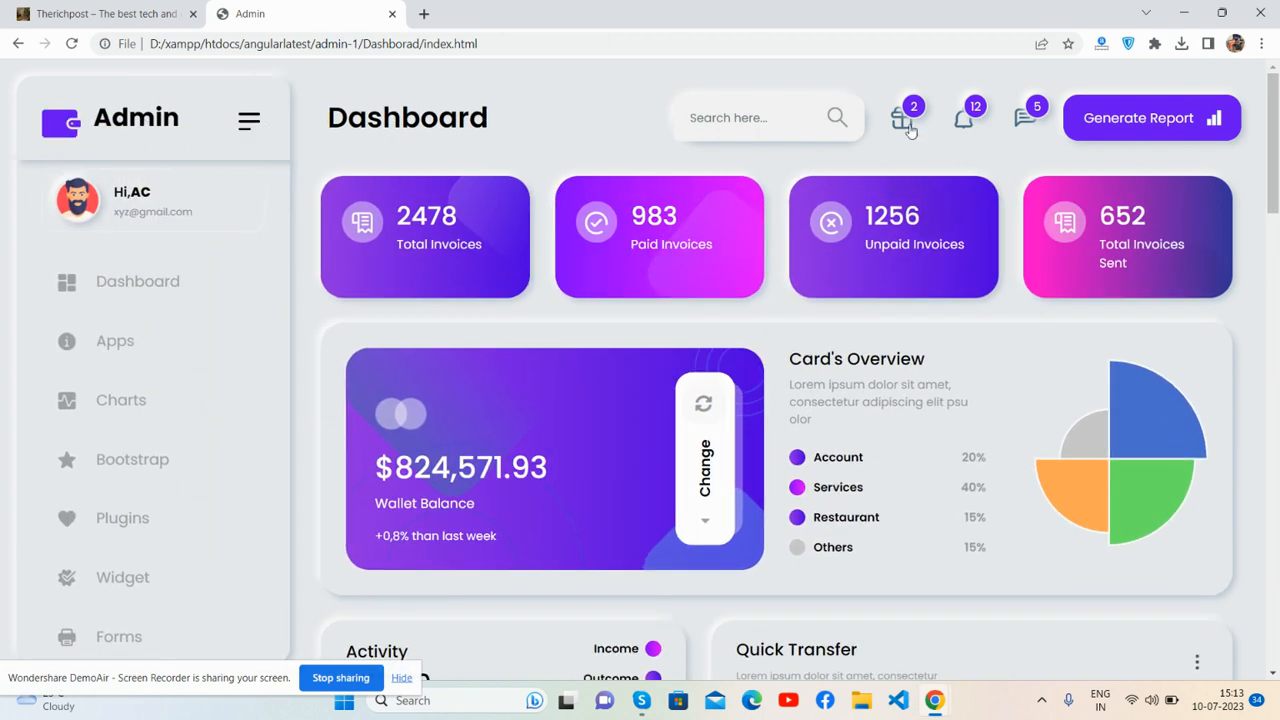
mouse_move(390, 117)
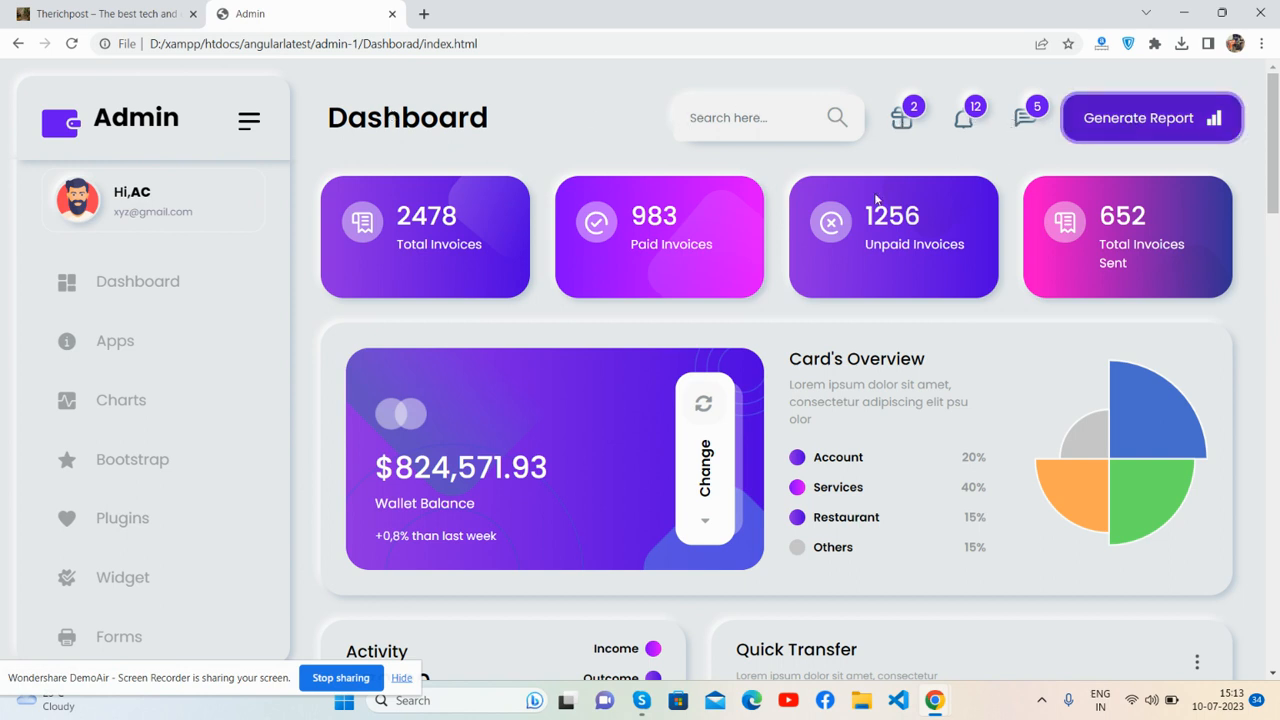
mouse_move(380, 315)
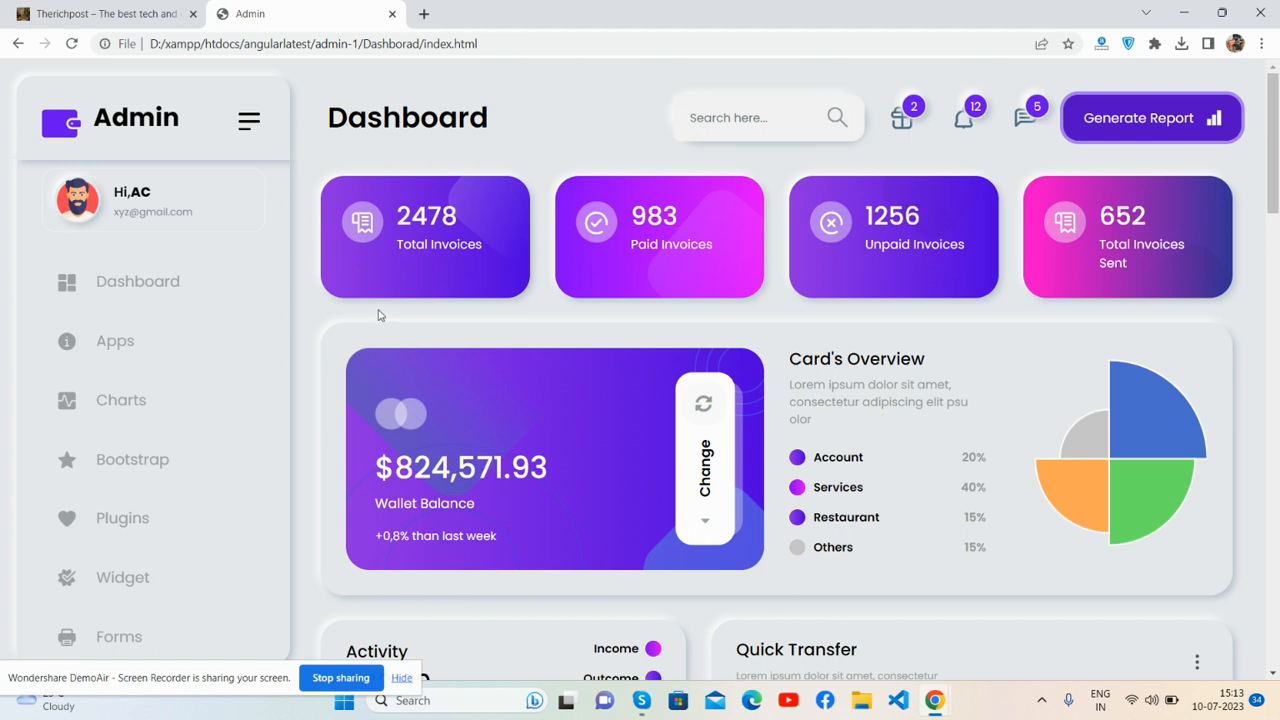
mouse_move(919, 250)
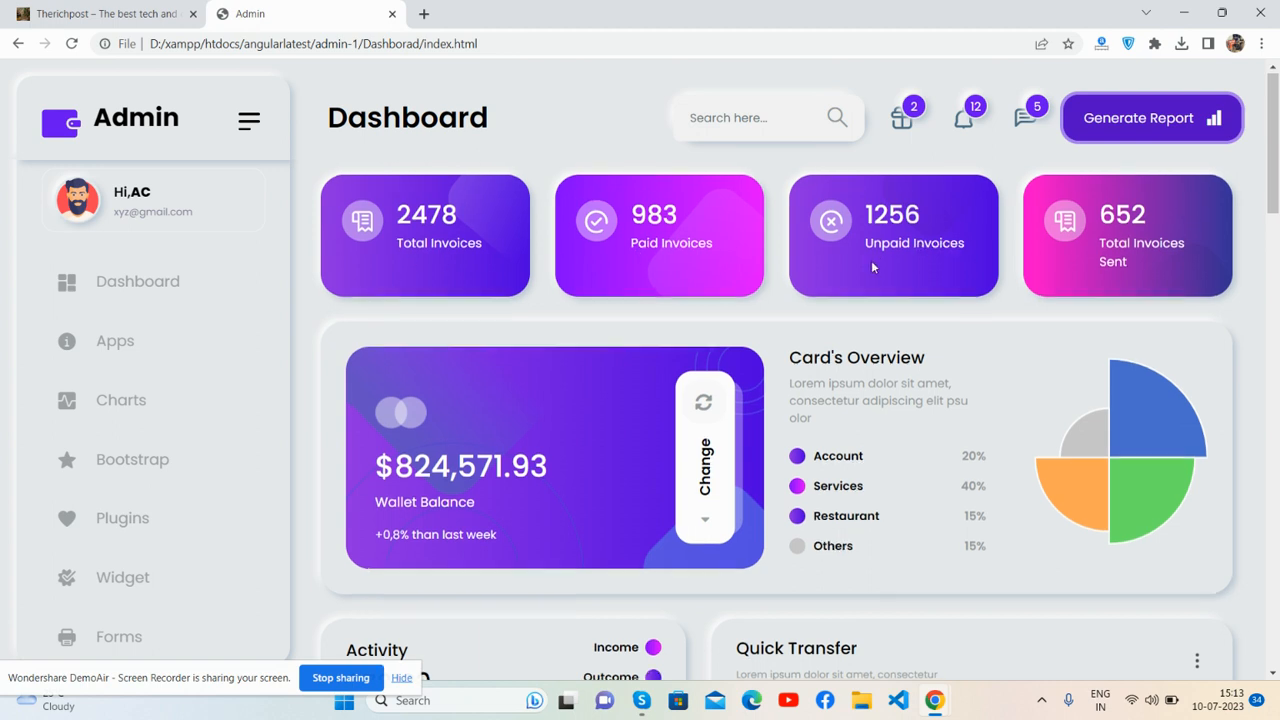
Scroll down to the Spendings and Transaction Overview cards, with Previous Transactions set to Weekly.
scroll(down, 3)
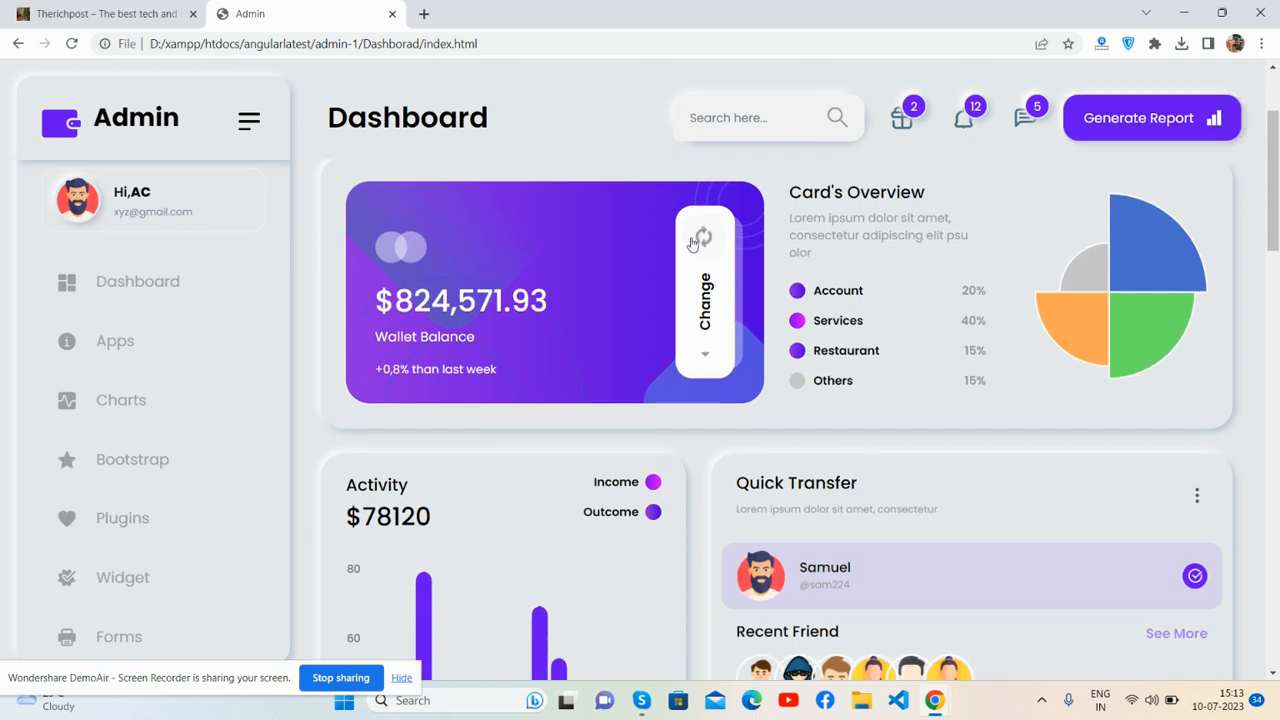
mouse_move(878, 250)
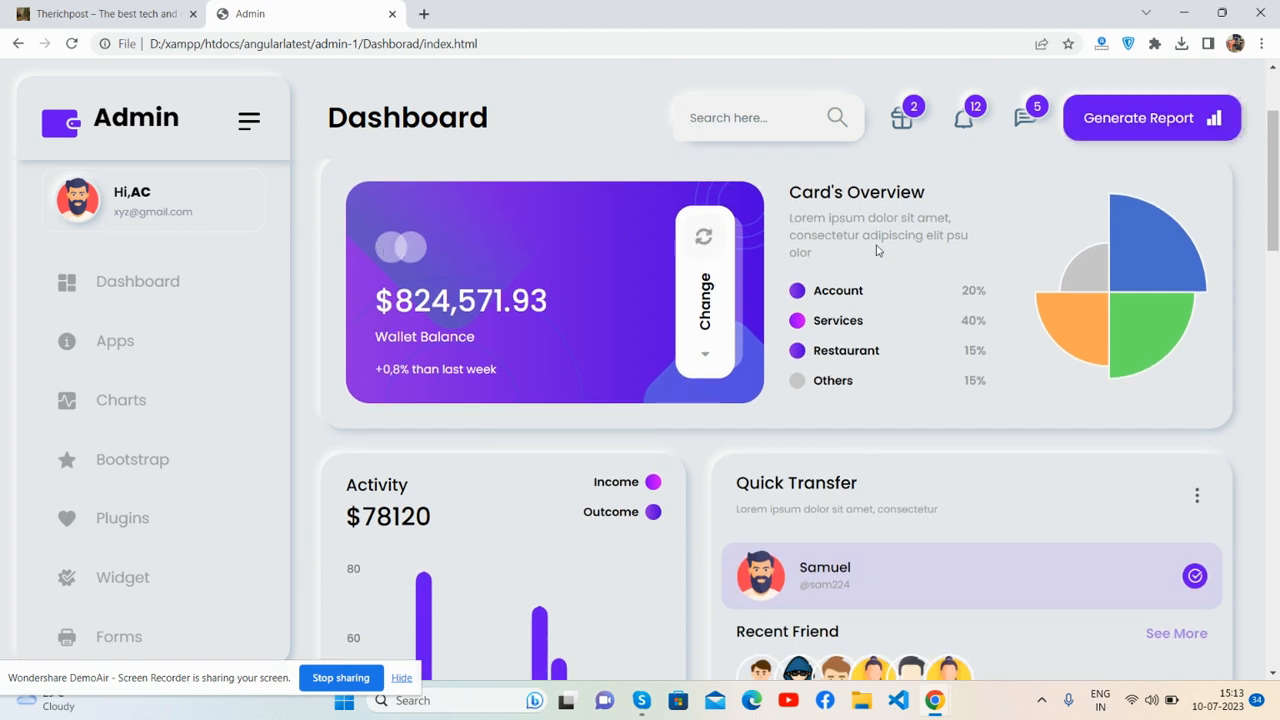
mouse_move(1083, 317)
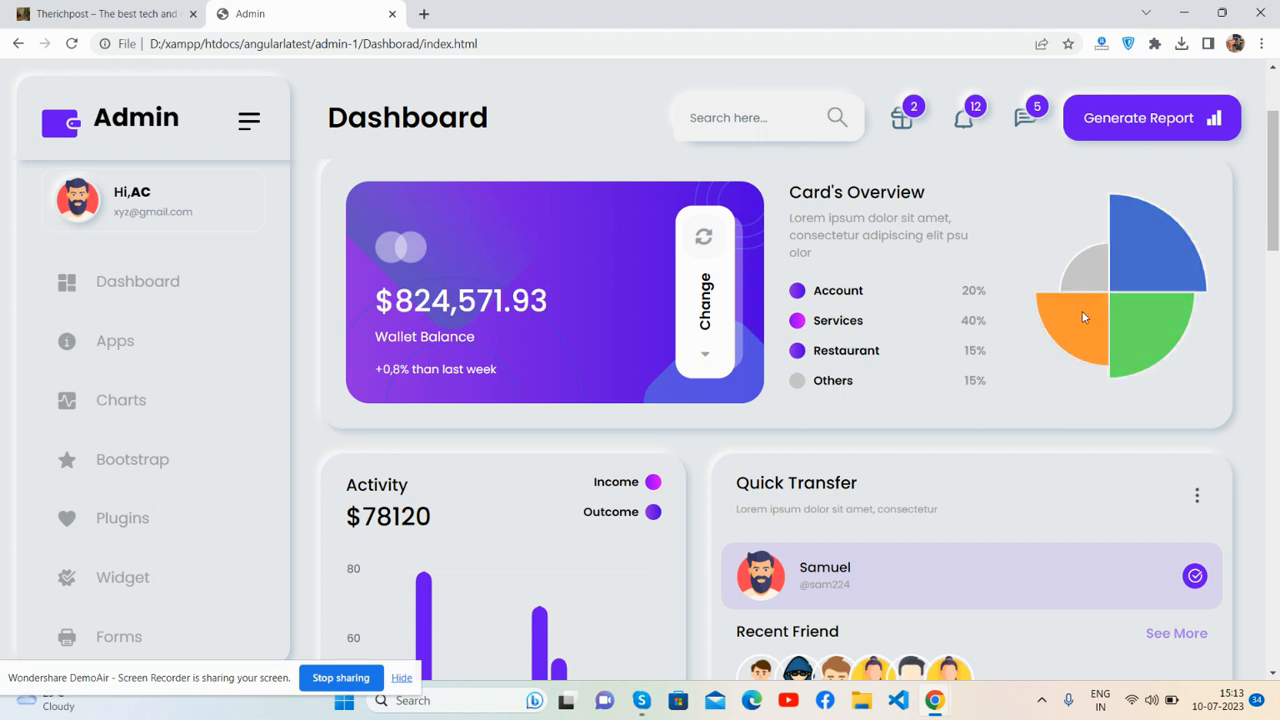
scroll(down, 3)
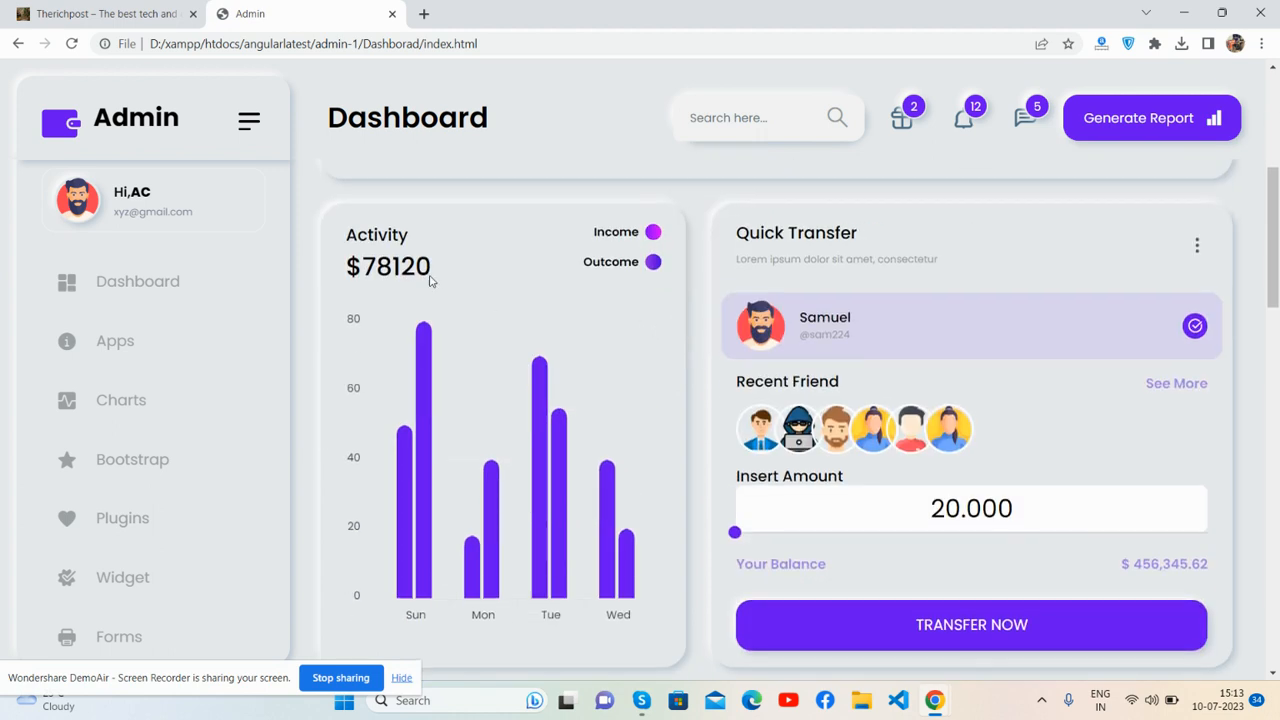
mouse_move(605, 510)
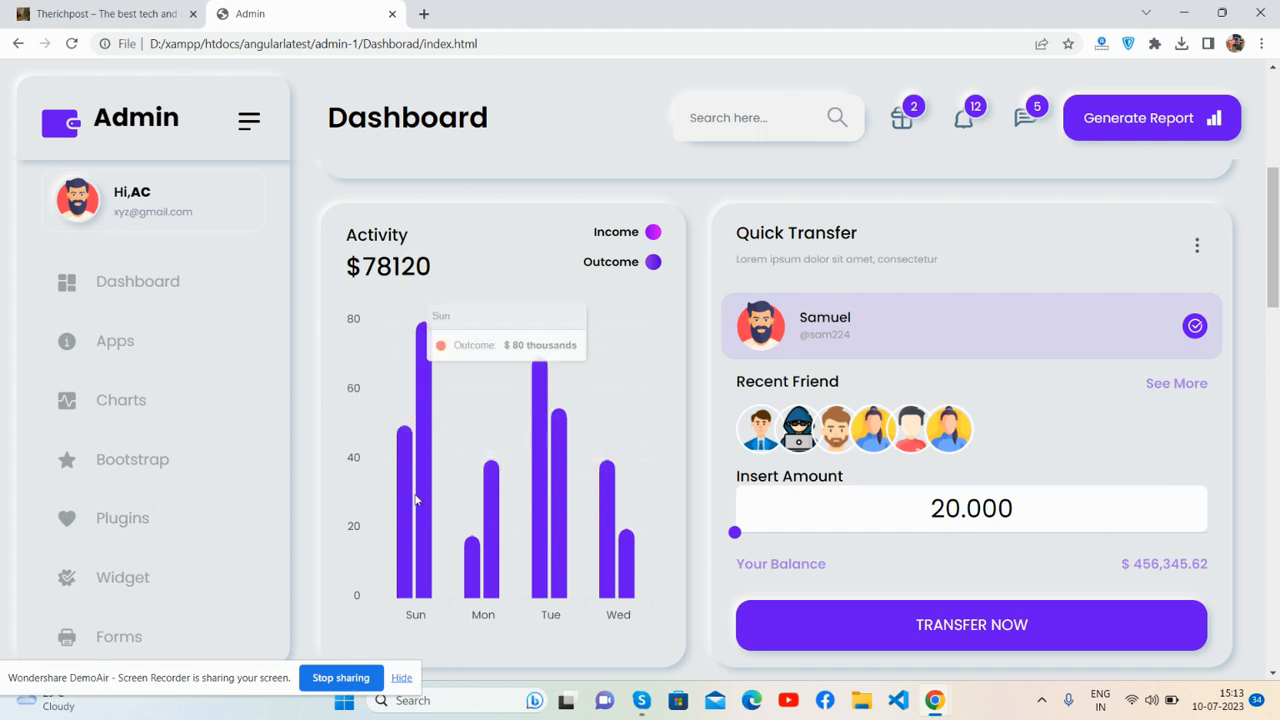
mouse_move(760, 240)
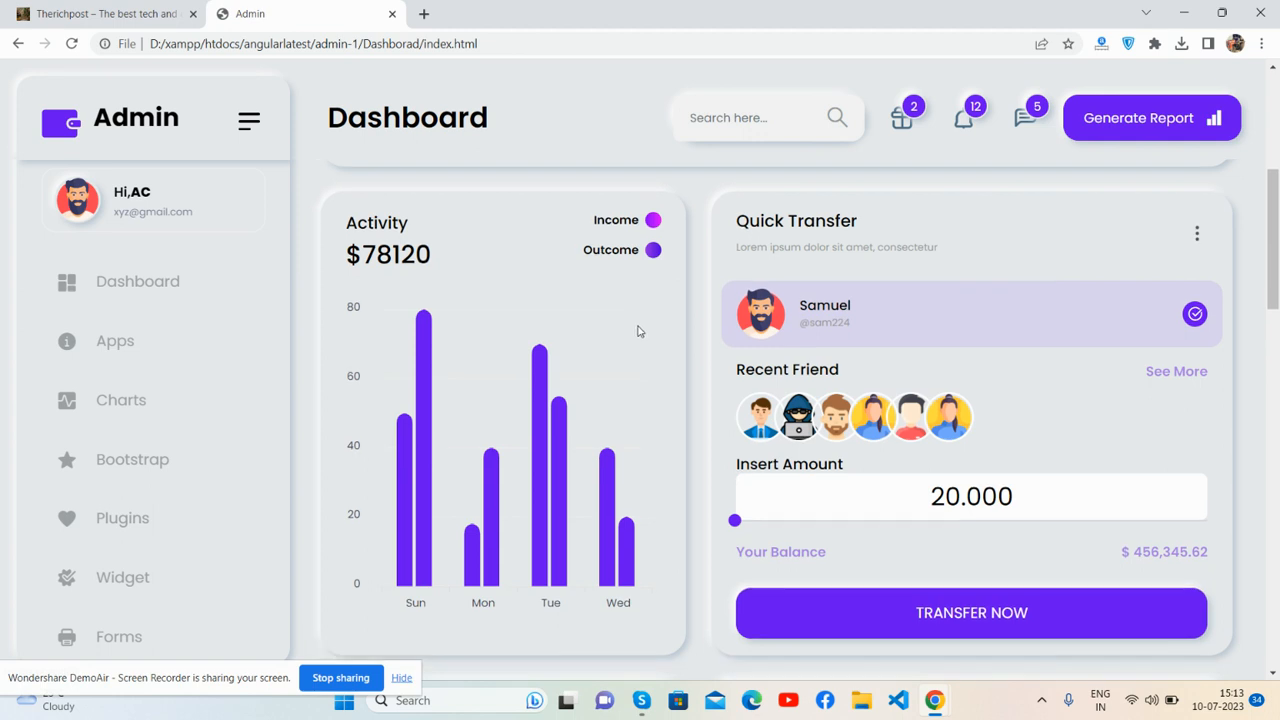
scroll(down, 3)
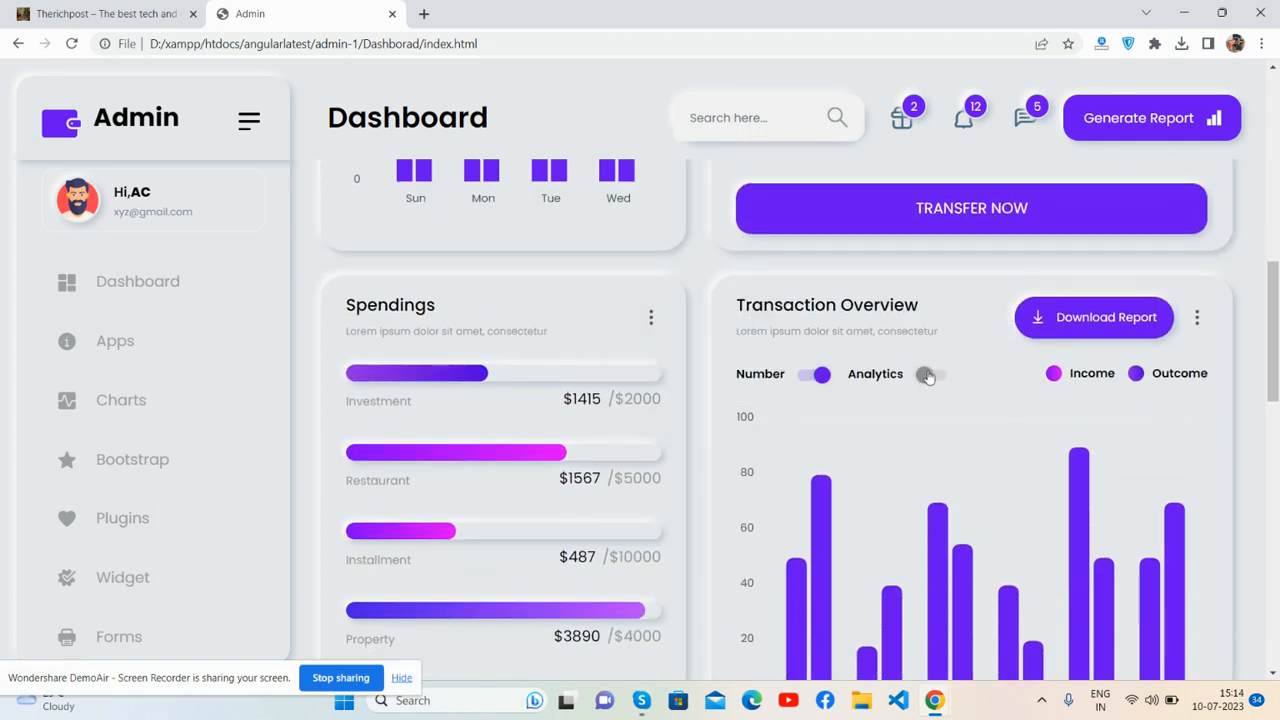
click(927, 373)
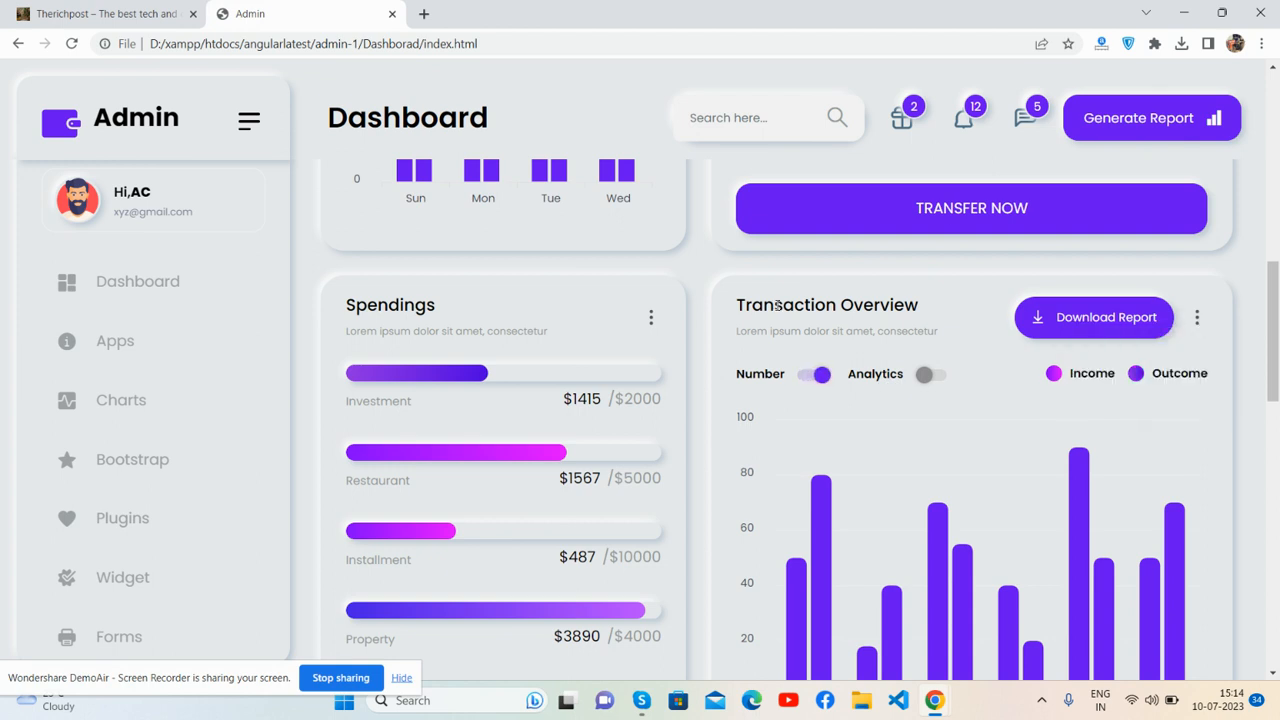
scroll(down, 3)
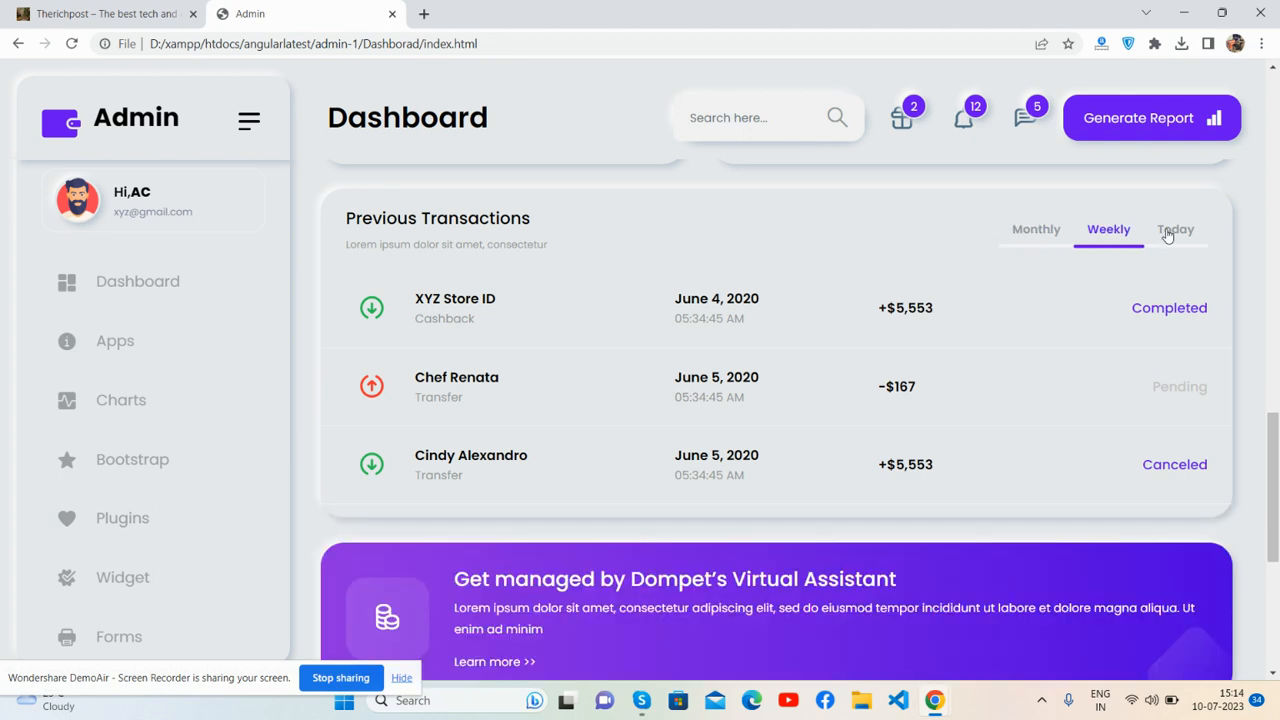
mouse_move(1048, 238)
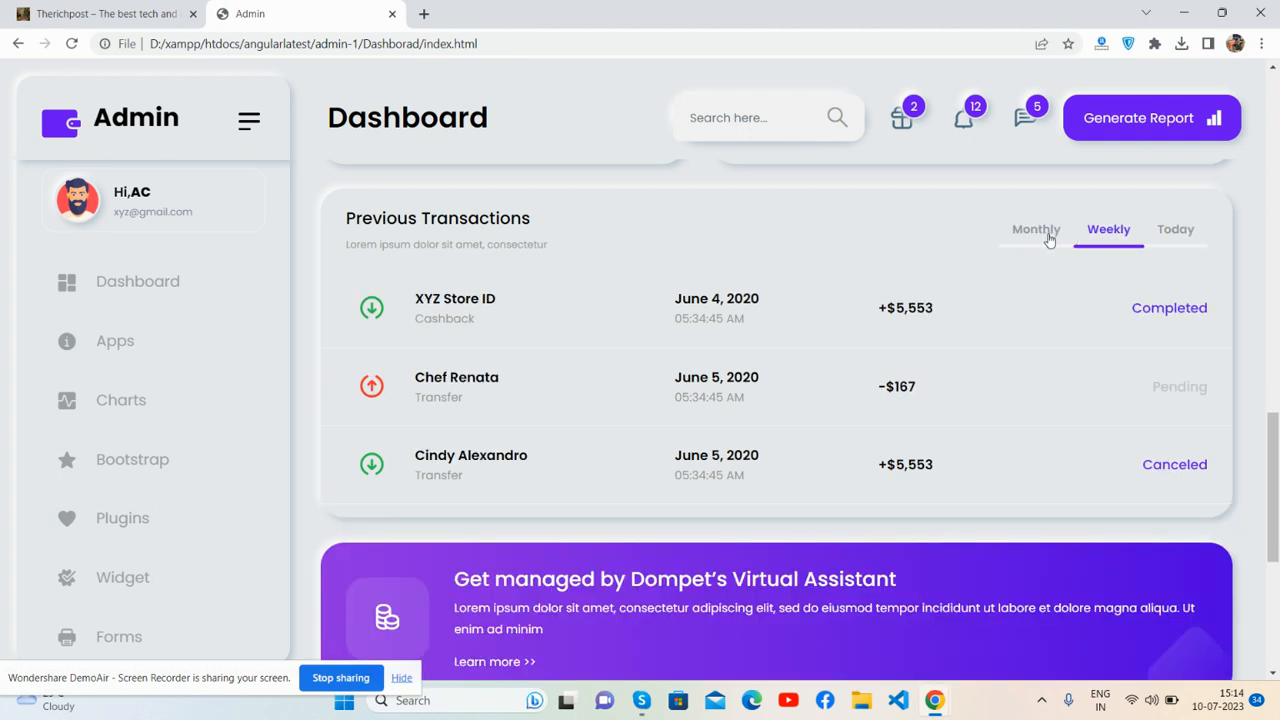
Review the transactions and invoice summary cards and footer, then open DevTools with F12.
scroll(down, 3)
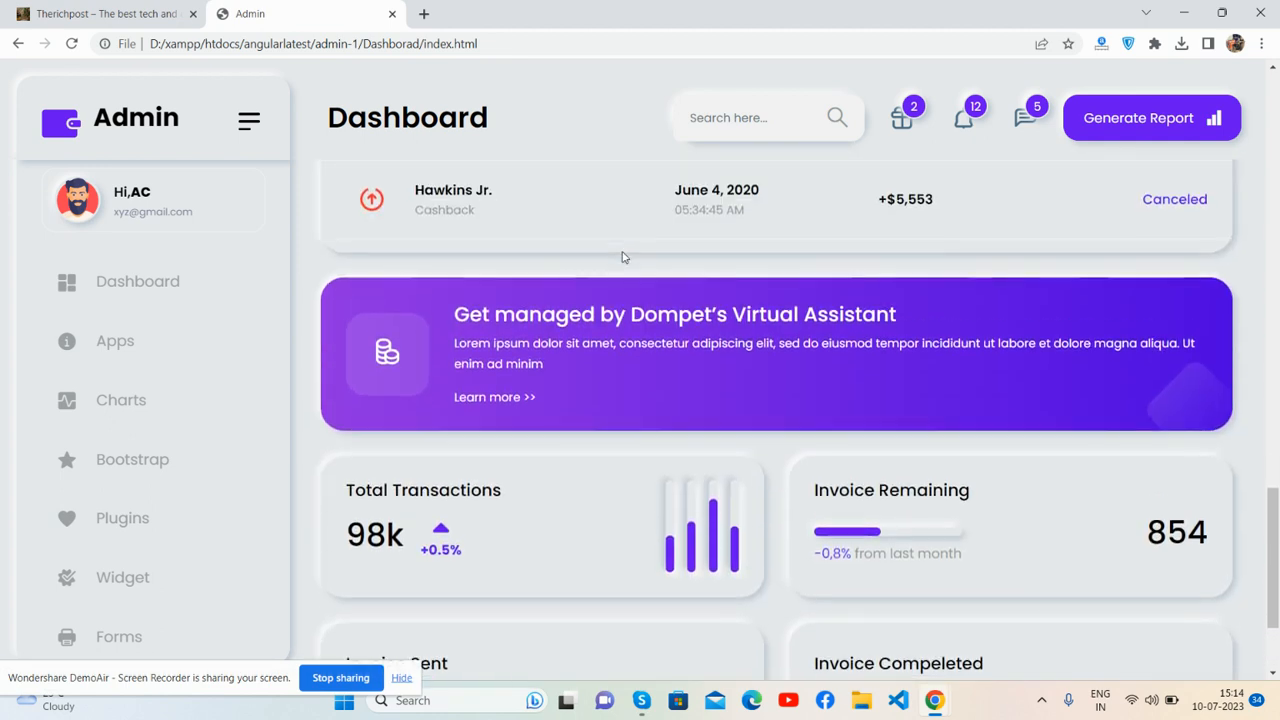
scroll(down, 3)
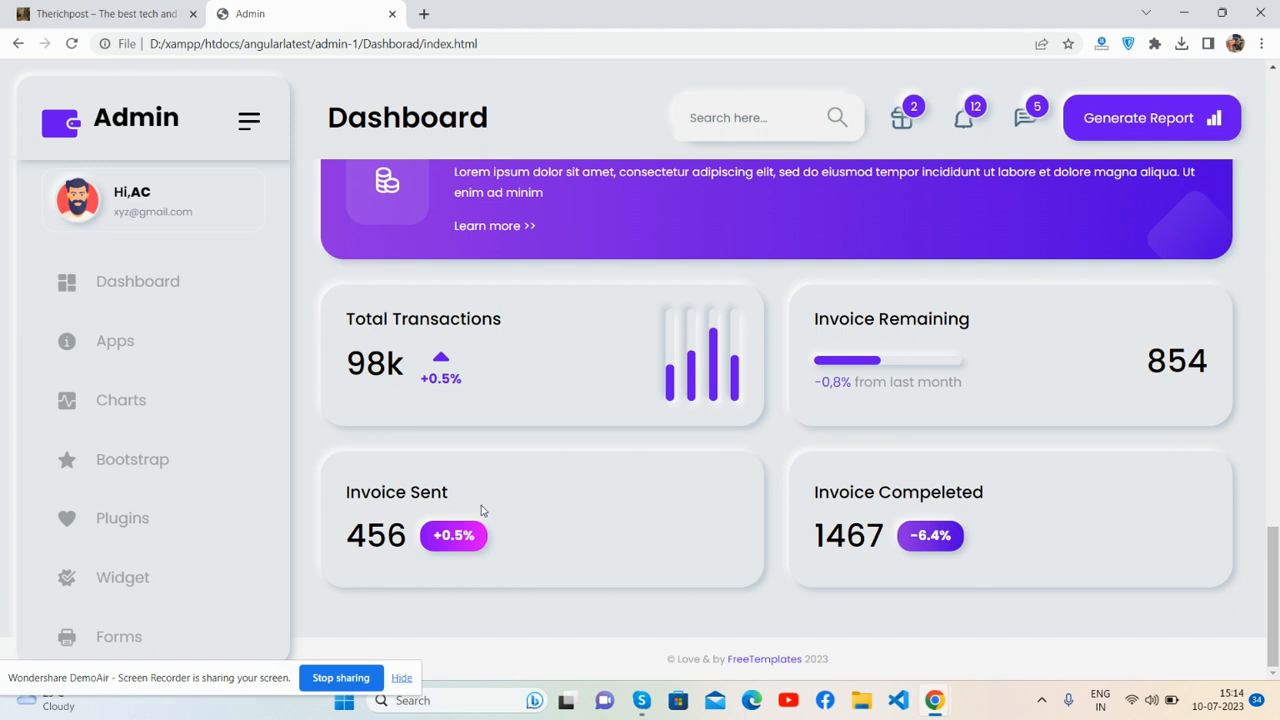
mouse_move(377, 291)
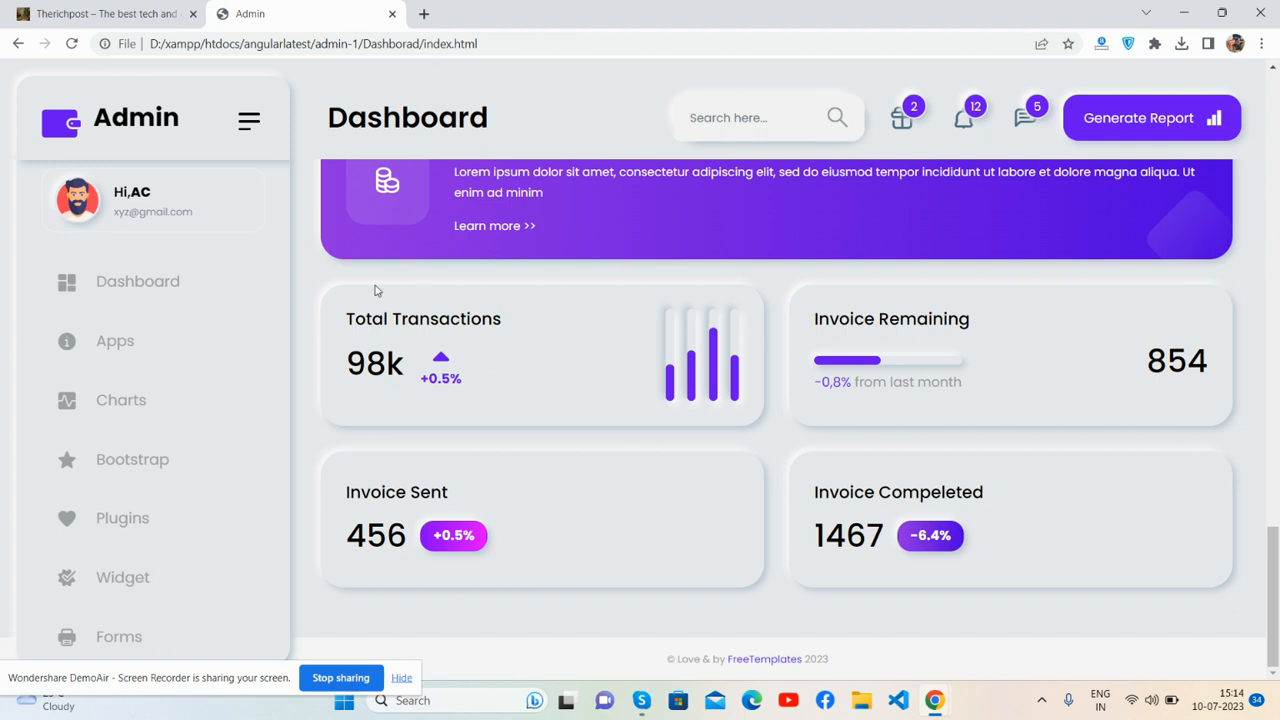
mouse_move(413, 495)
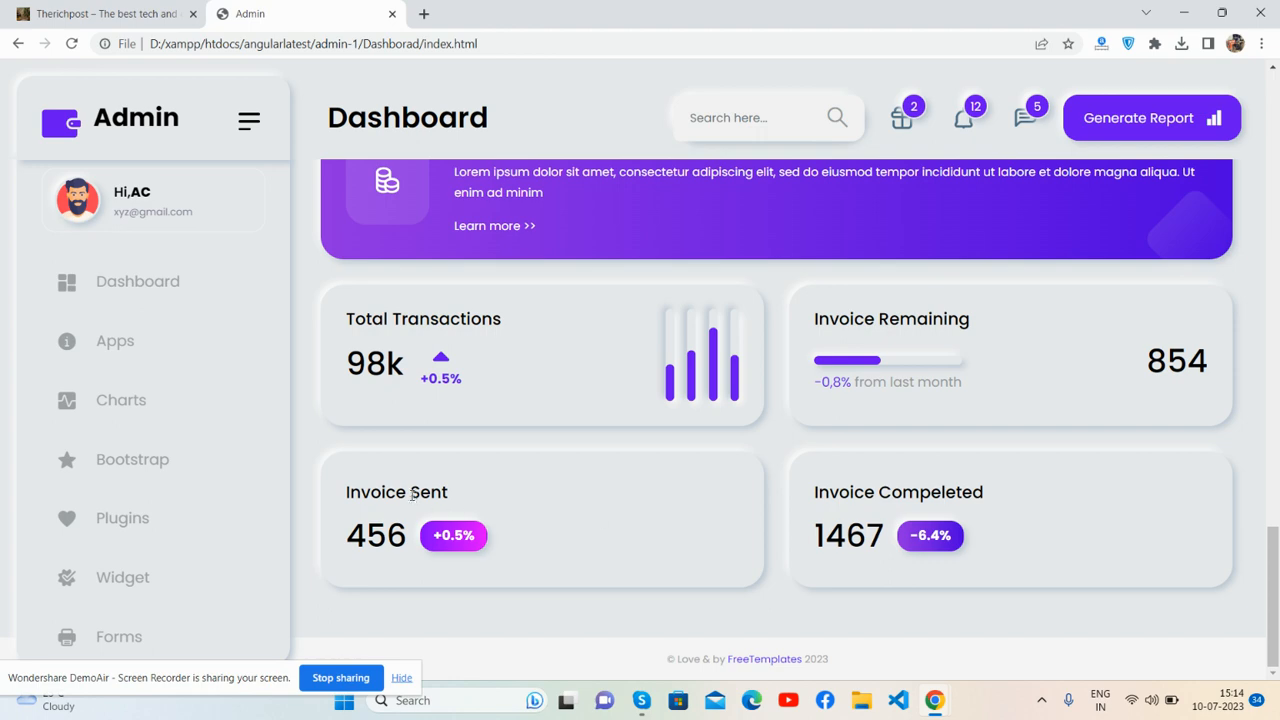
scroll(down, 3)
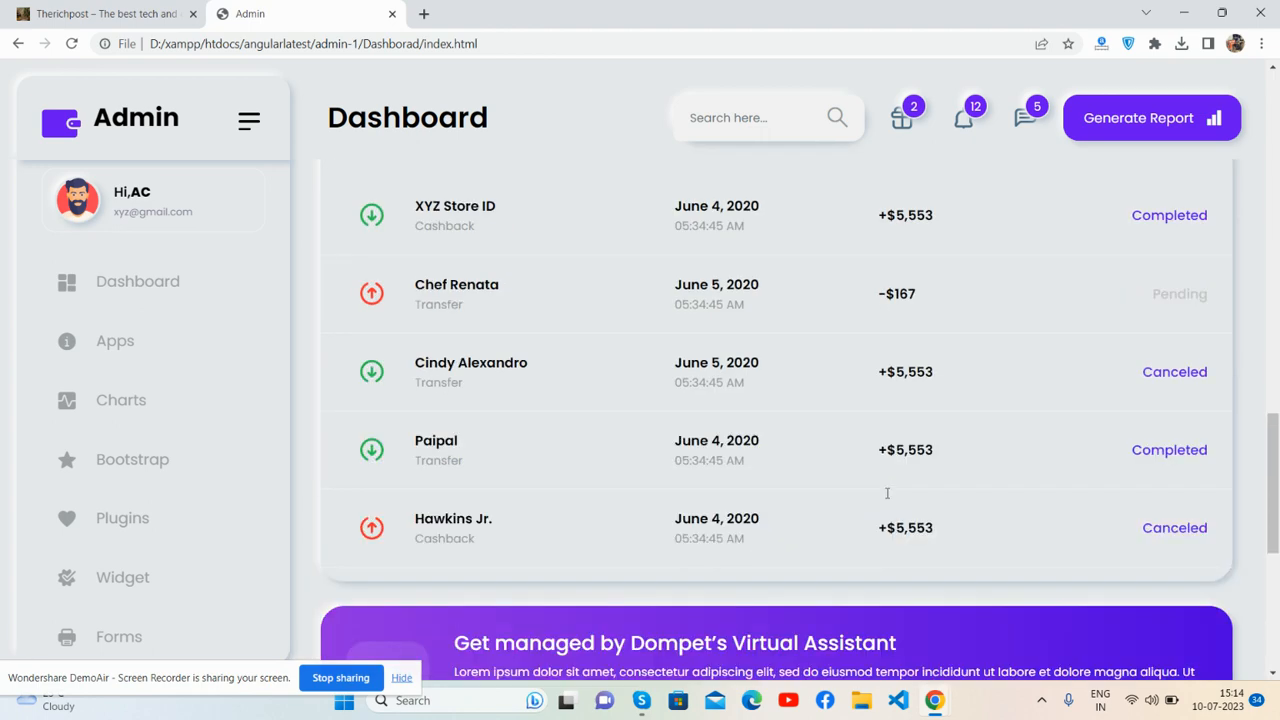
scroll(up, 3)
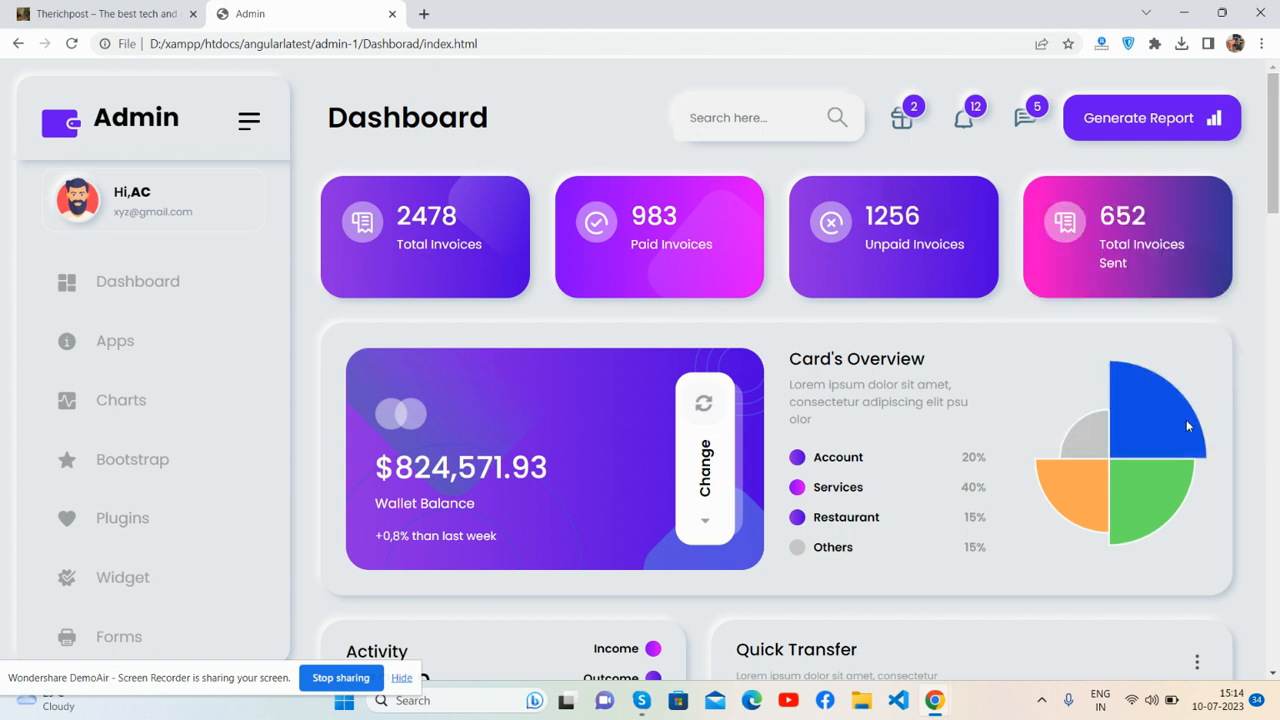
key(F12)
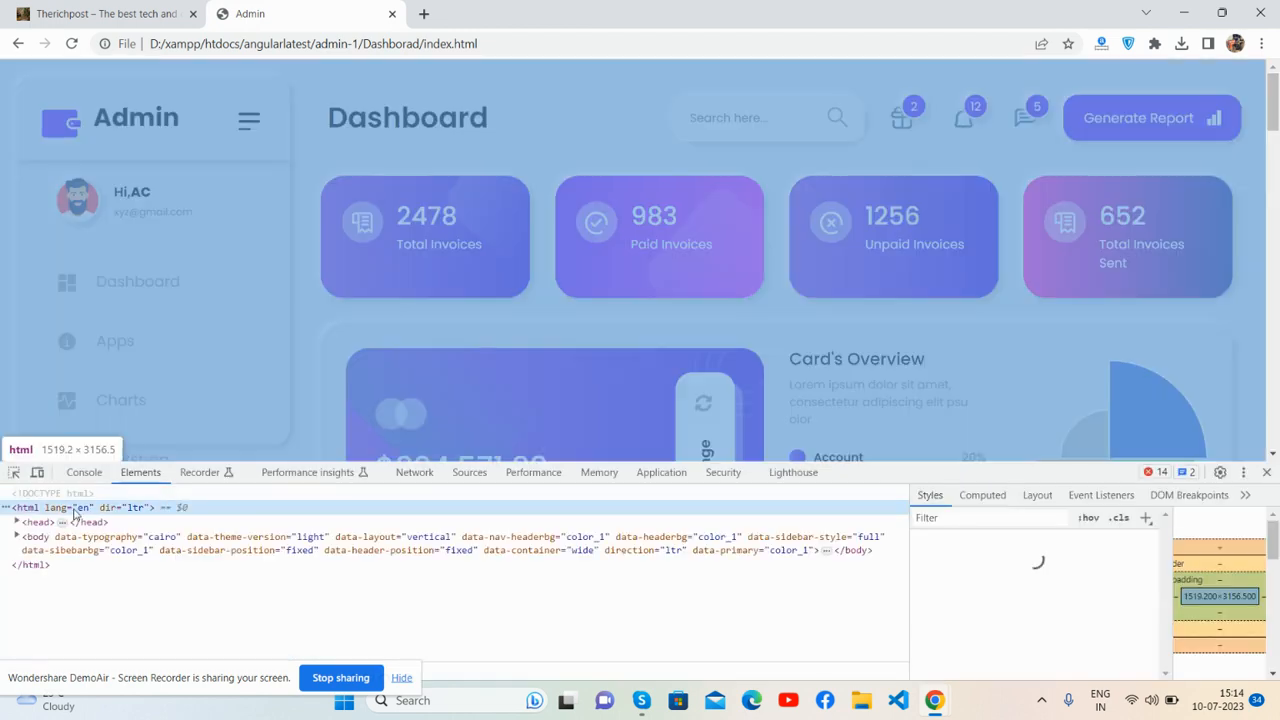
Enable device emulation and preview the dashboard as Pixel 5 and iPhone XR.
click(37, 472)
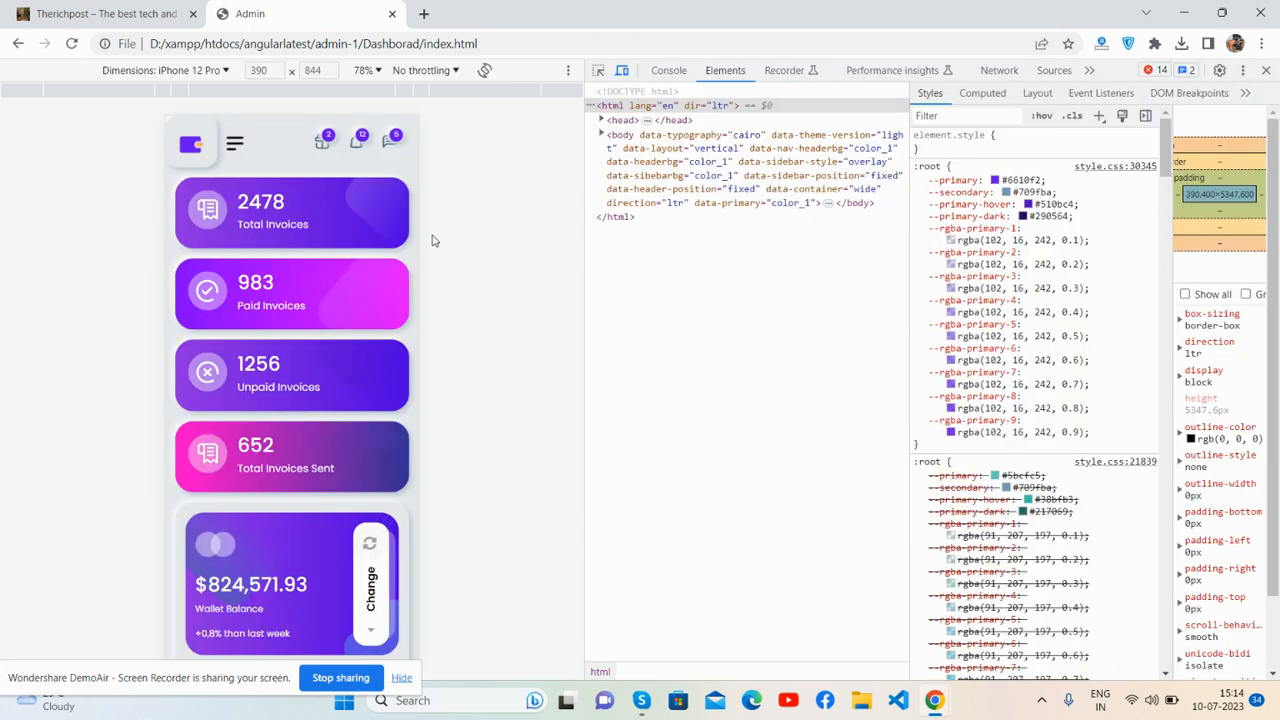
click(180, 70)
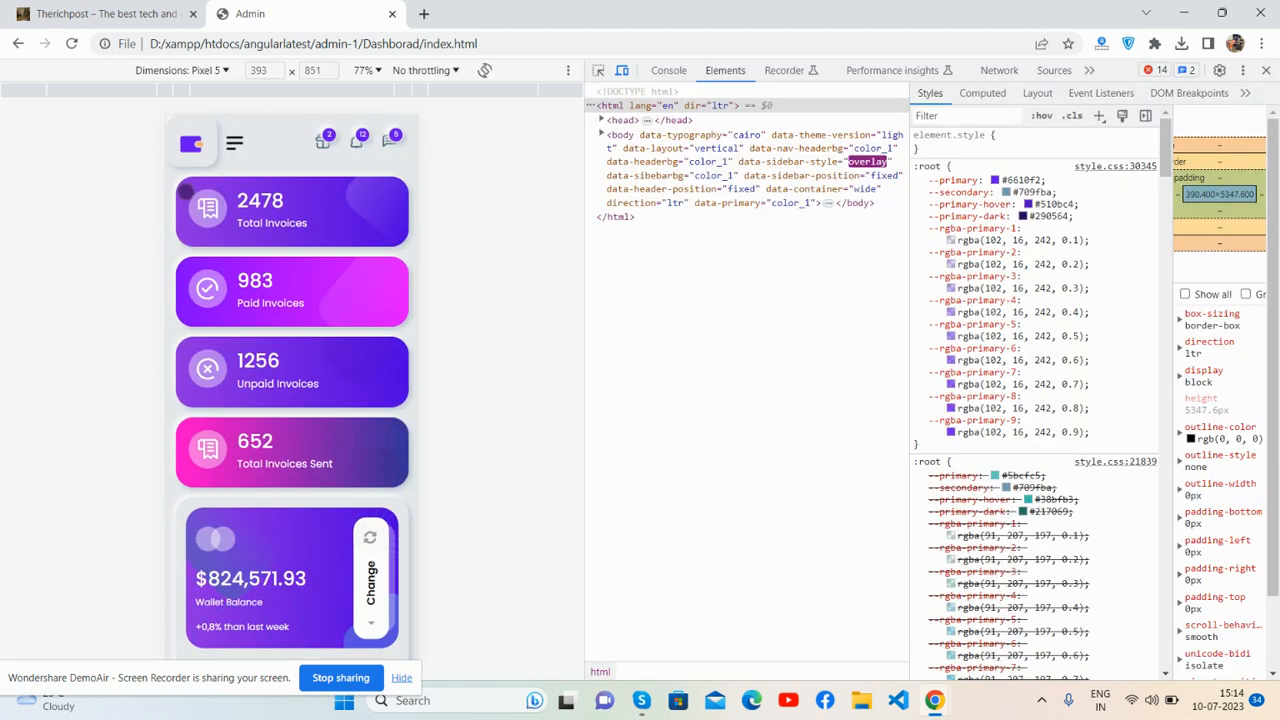
click(180, 70)
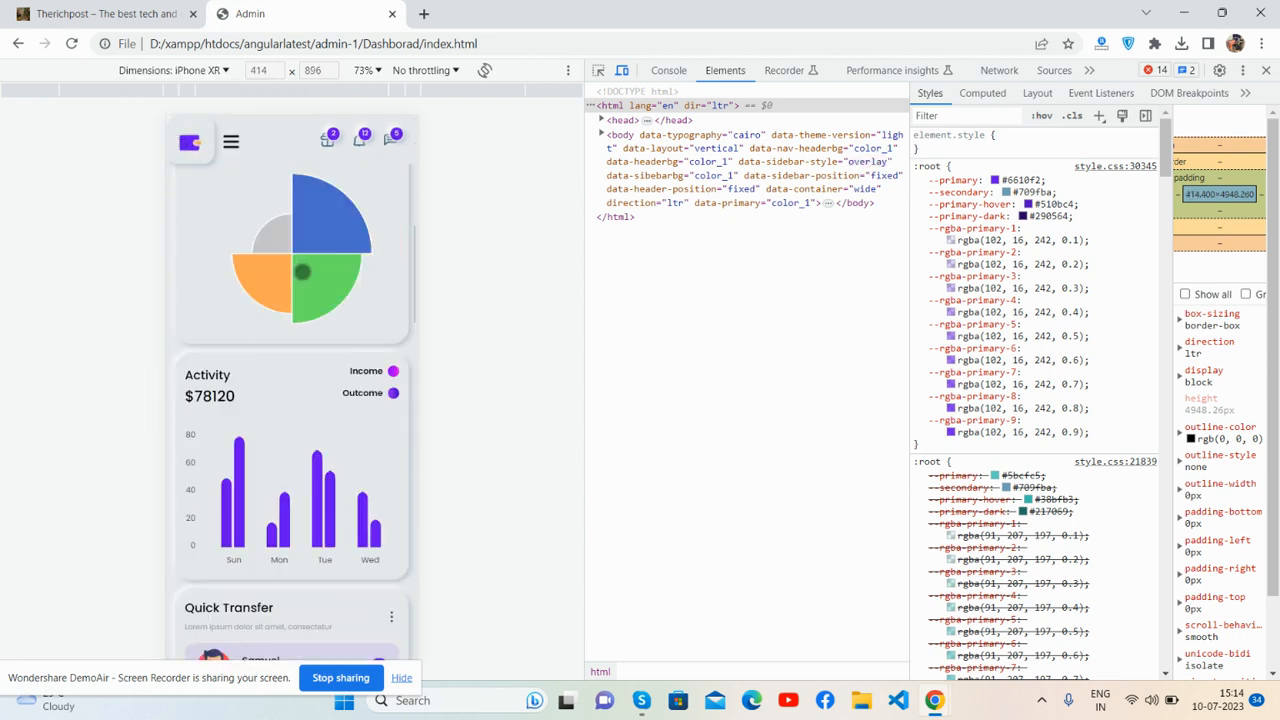
scroll(down, 3)
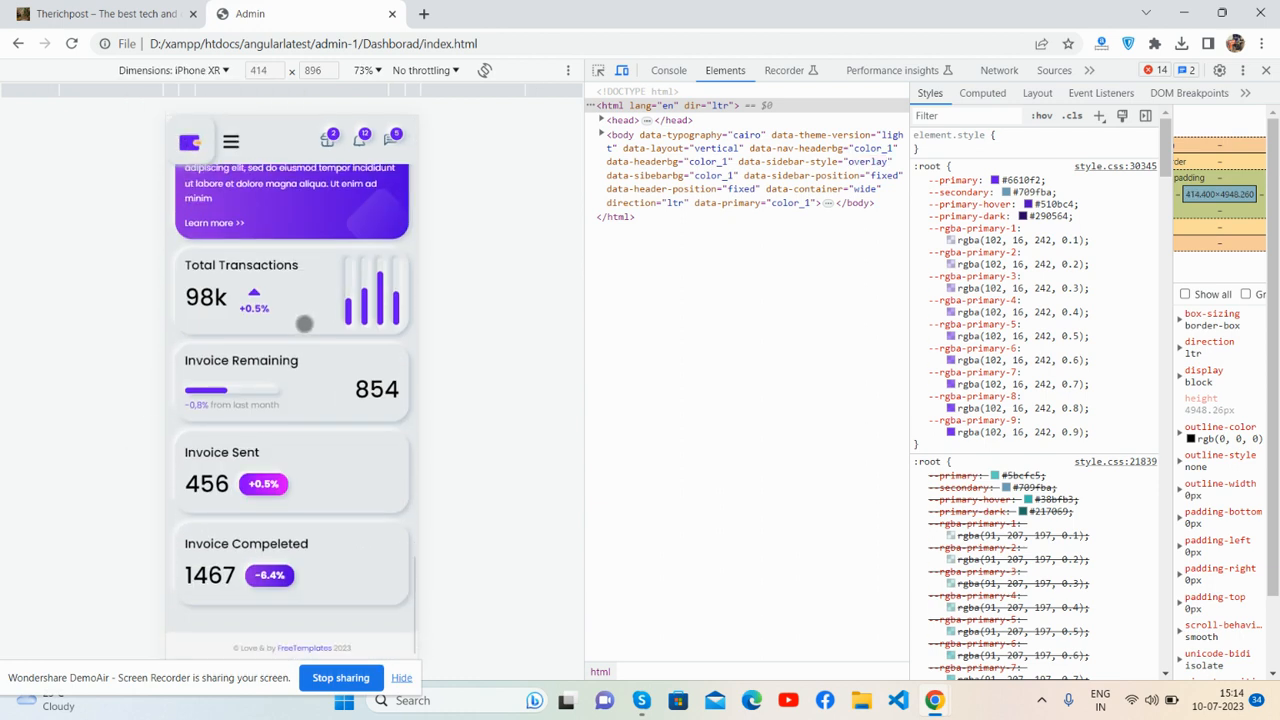
scroll(down, 3)
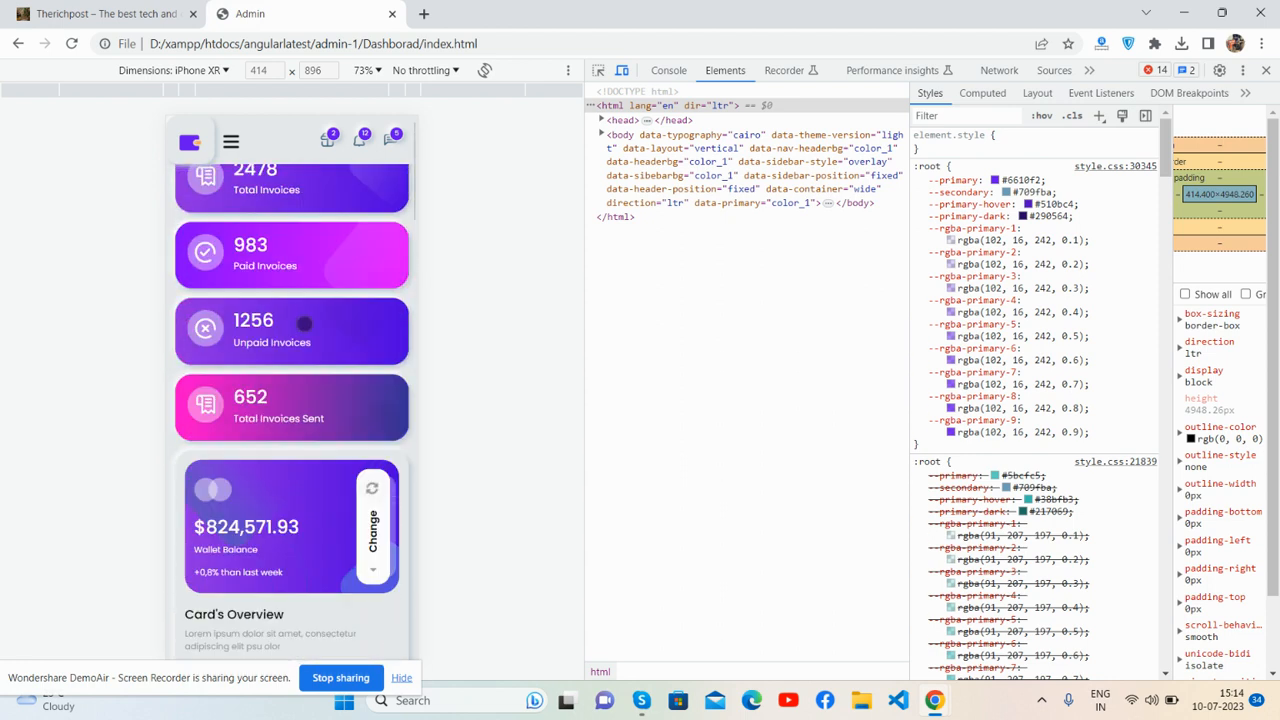
Preview the dashboard as iPad Mini, Surface Duo and Galaxy Fold.
click(170, 70)
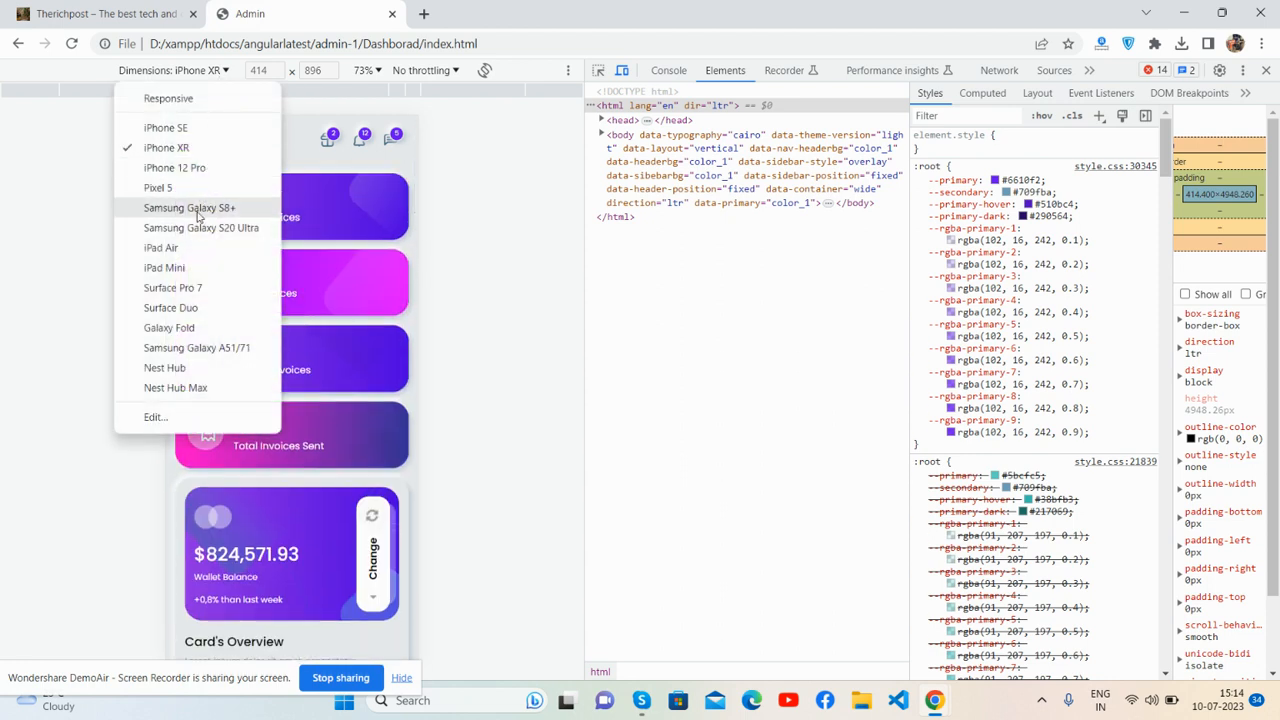
click(161, 247)
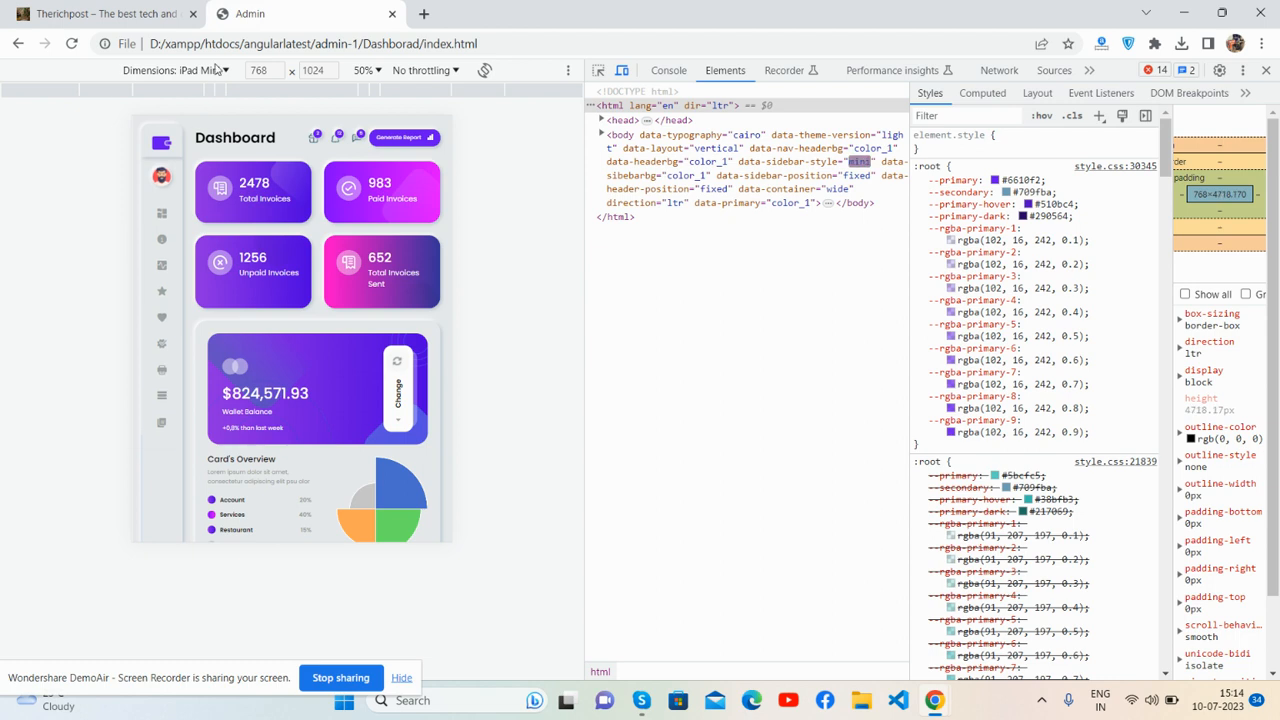
click(200, 70)
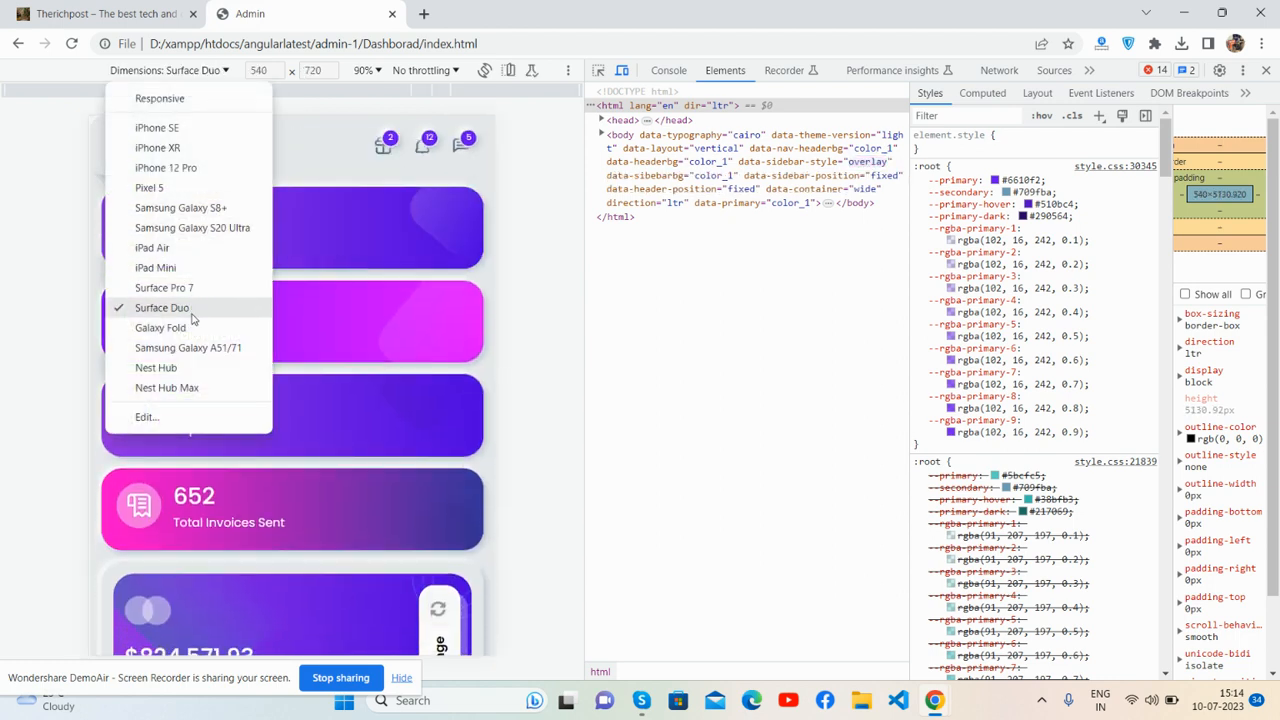
click(160, 327)
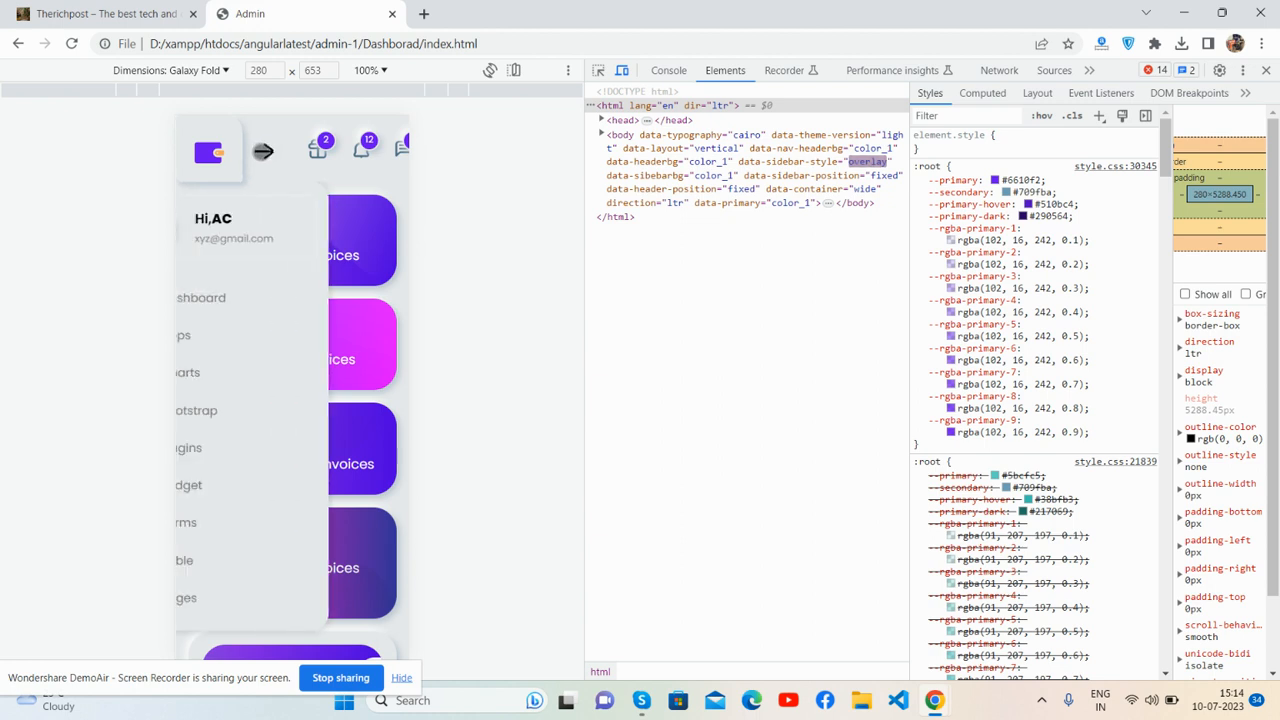
click(170, 70)
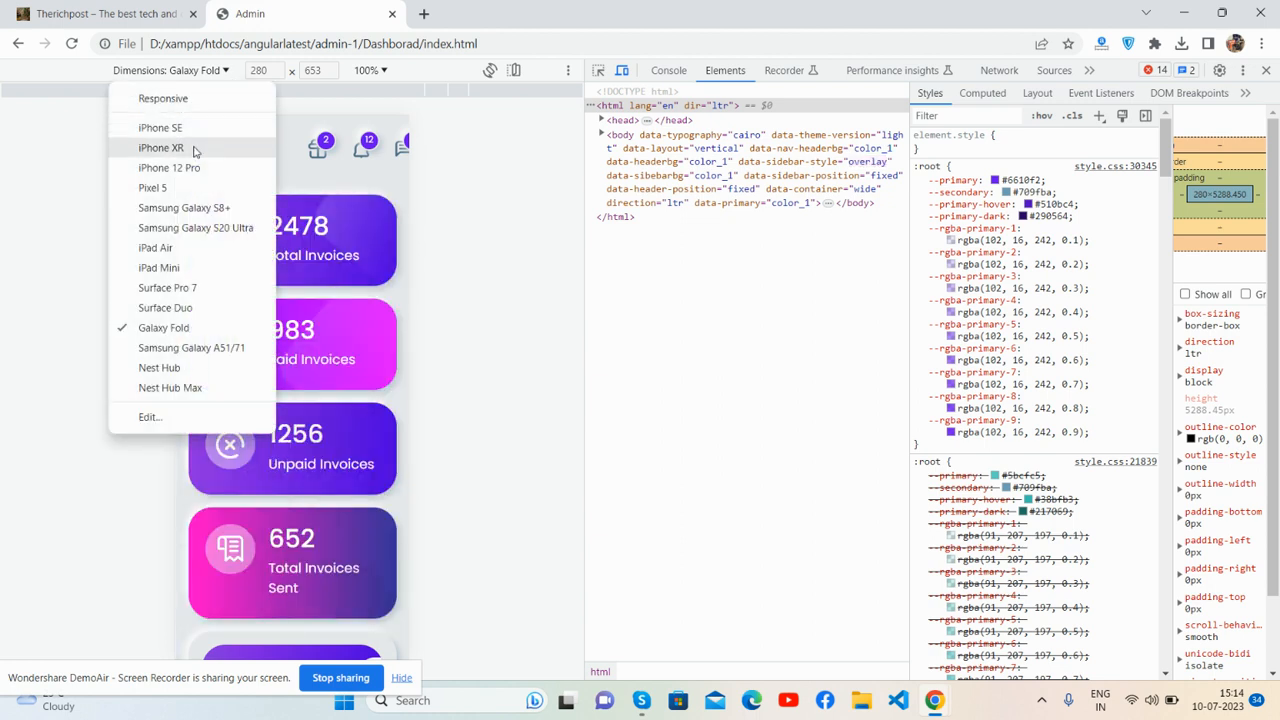